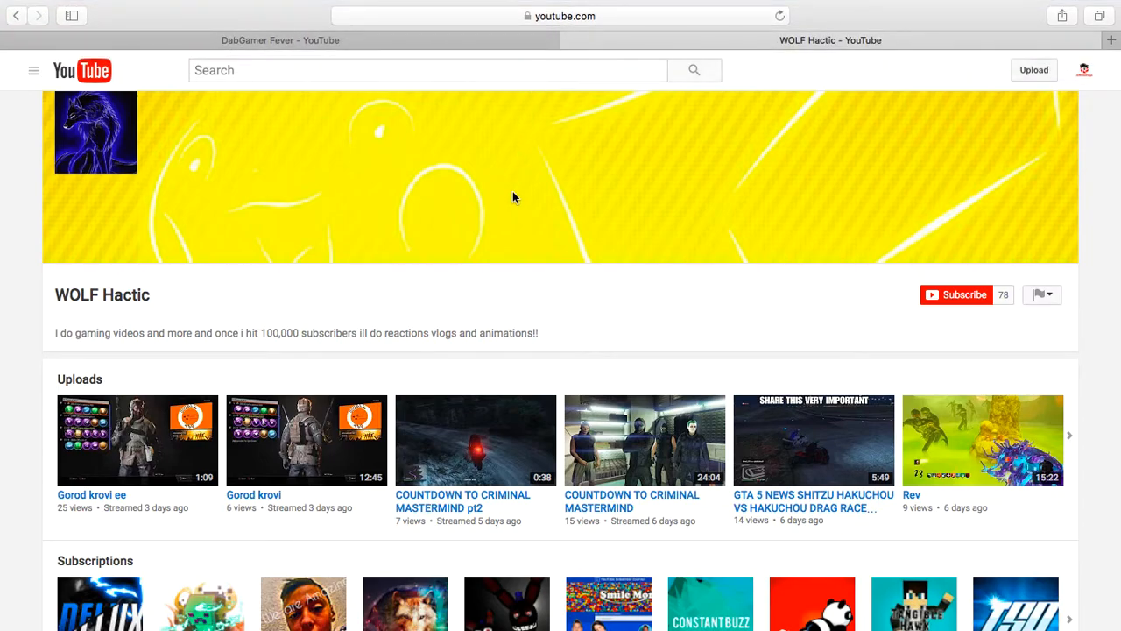
pyautogui.moveTo(318, 421)
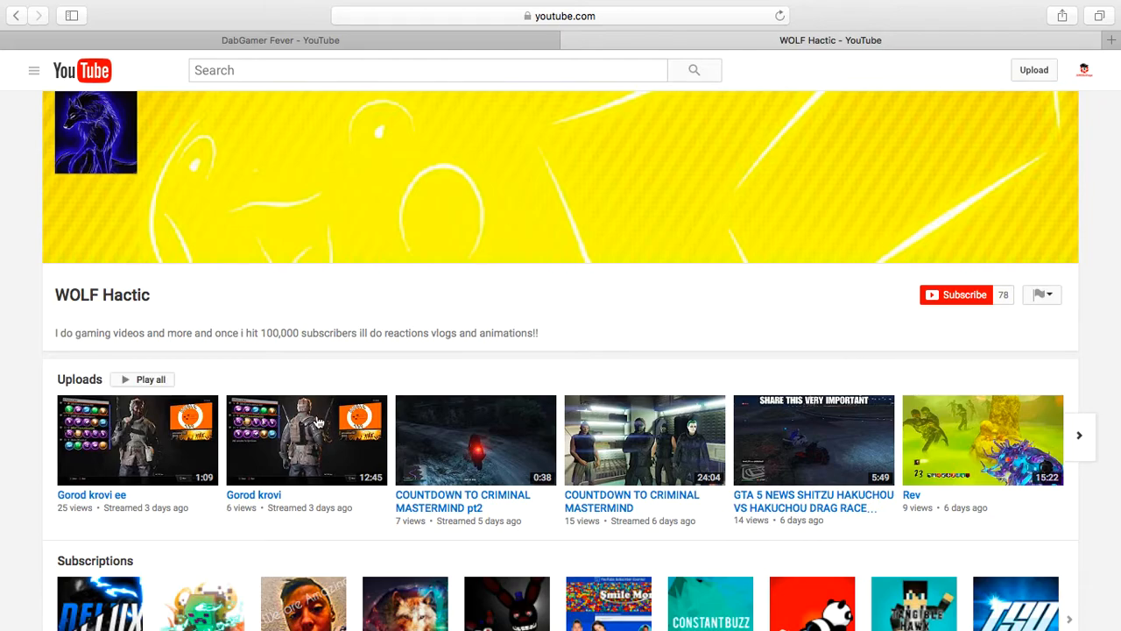
pyautogui.moveTo(652, 476)
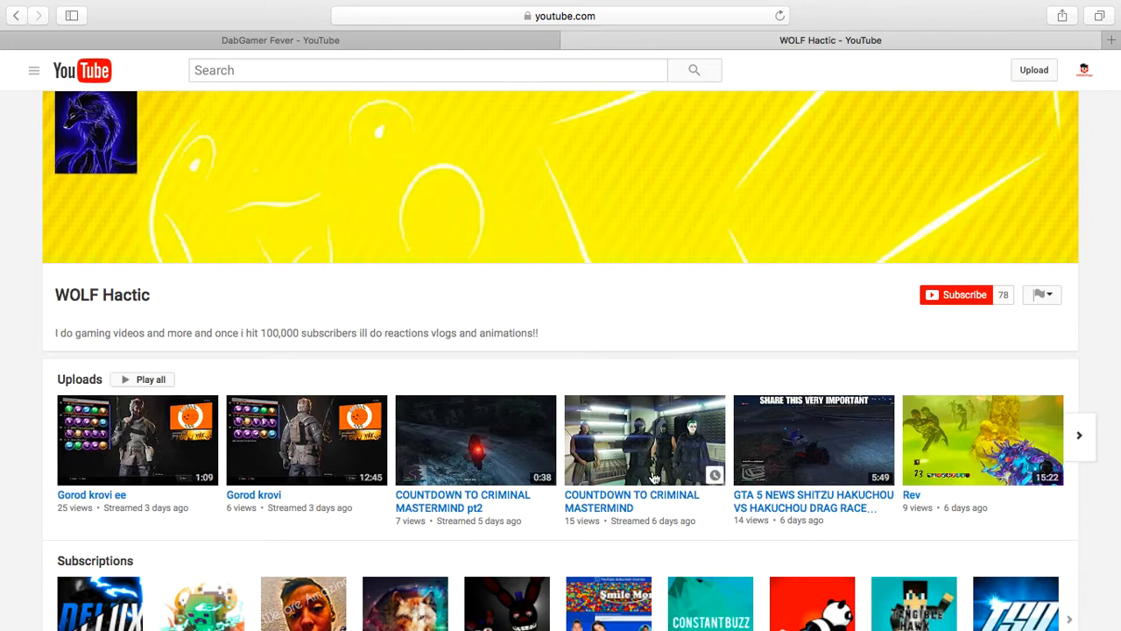
pyautogui.moveTo(652, 476)
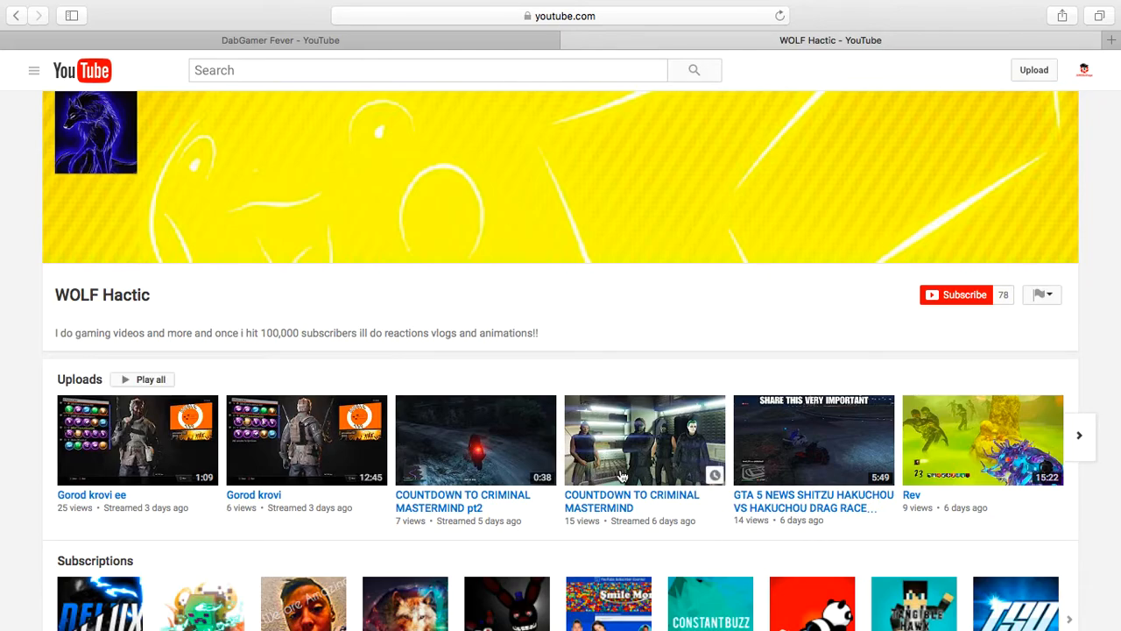
pyautogui.moveTo(803, 521)
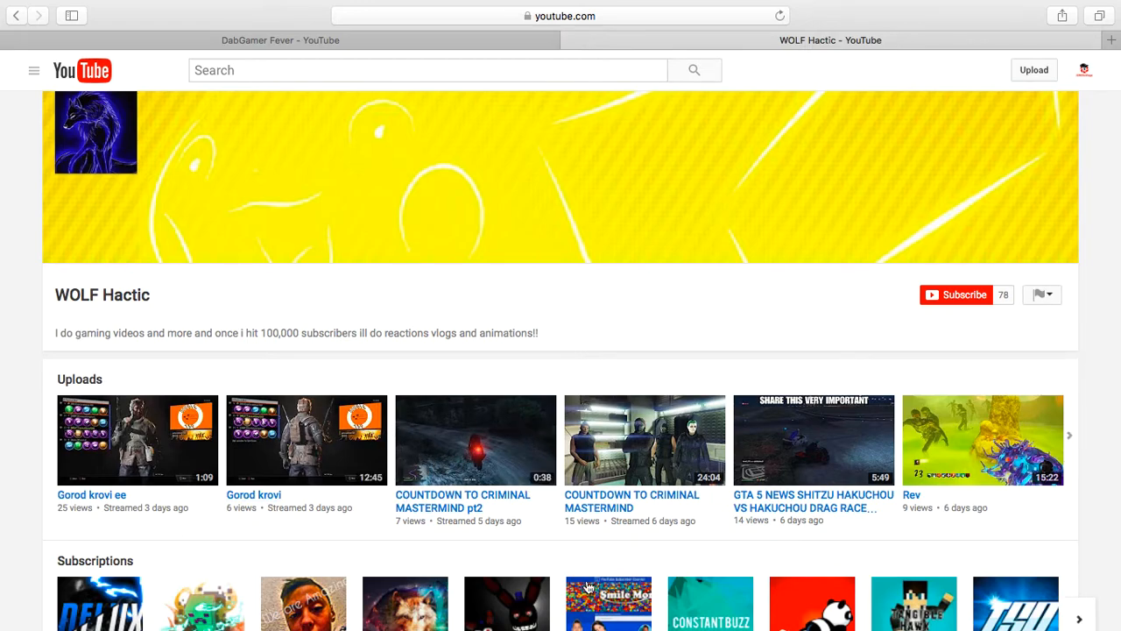
# Scroll through WOLF Hactic's uploads, subscriptions and playlist, then switch to the DabGamer Fever tab.
pyautogui.scroll(-3)
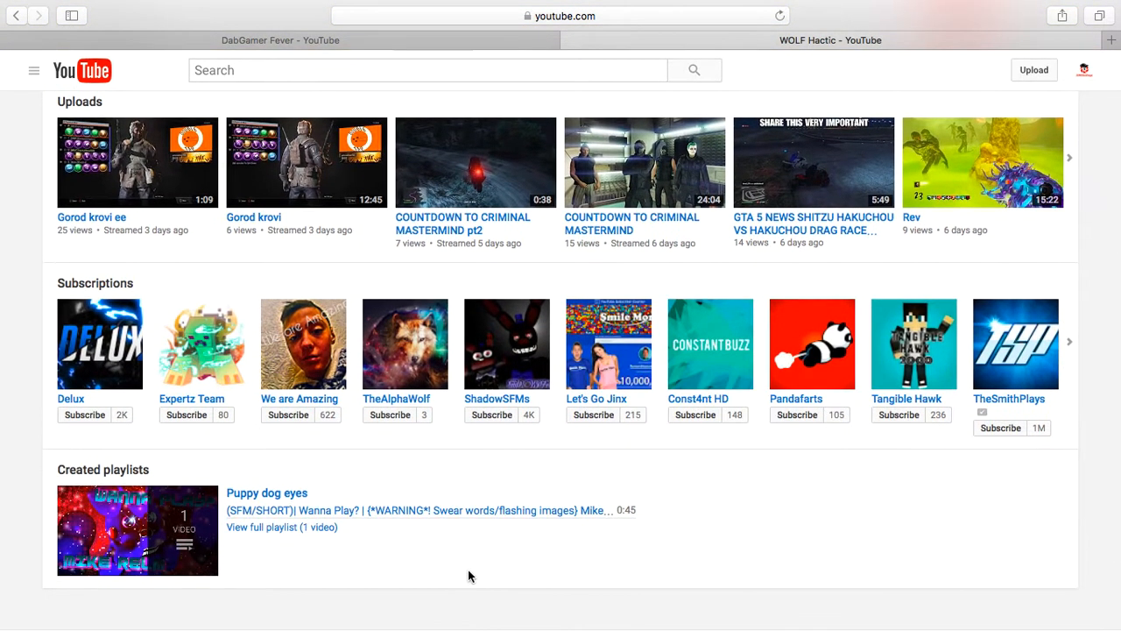
pyautogui.scroll(-3)
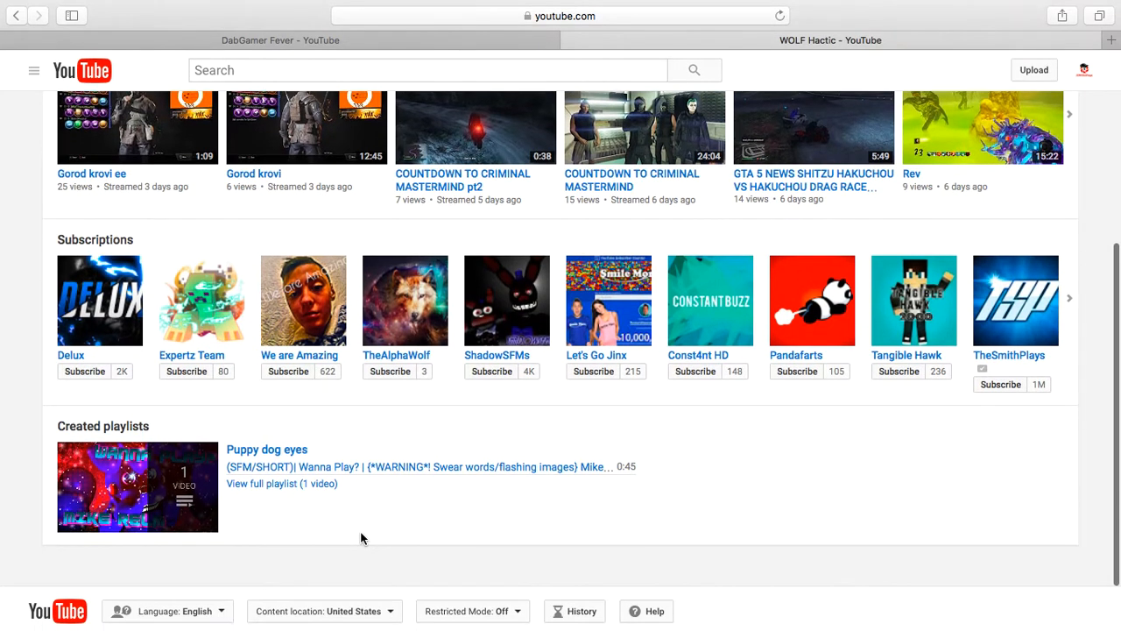
pyautogui.scroll(3)
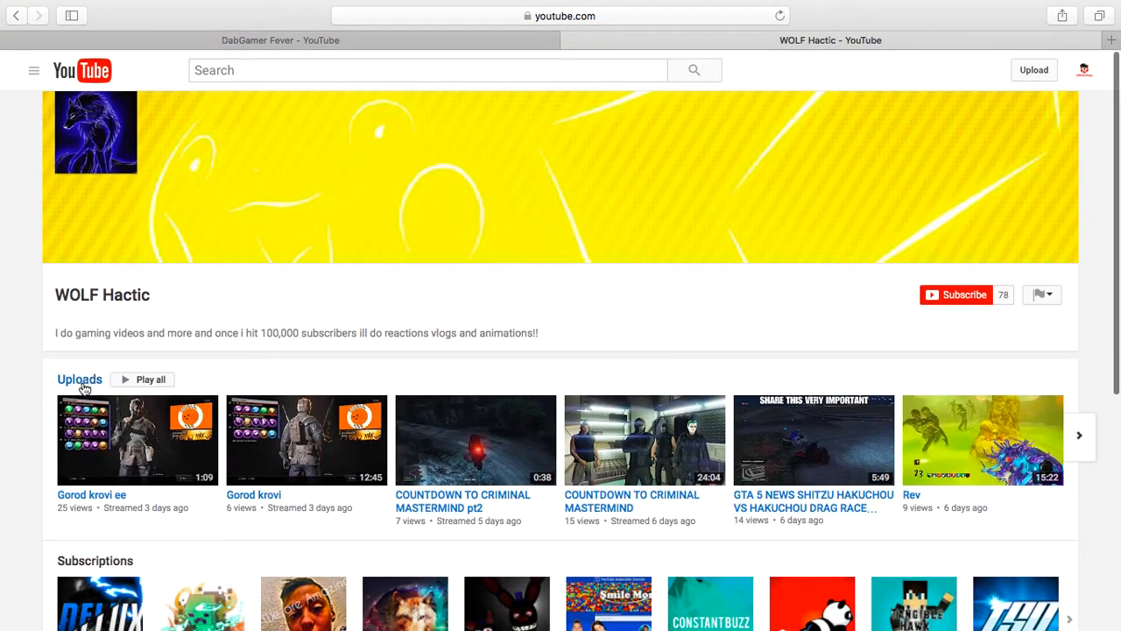
pyautogui.moveTo(210, 333)
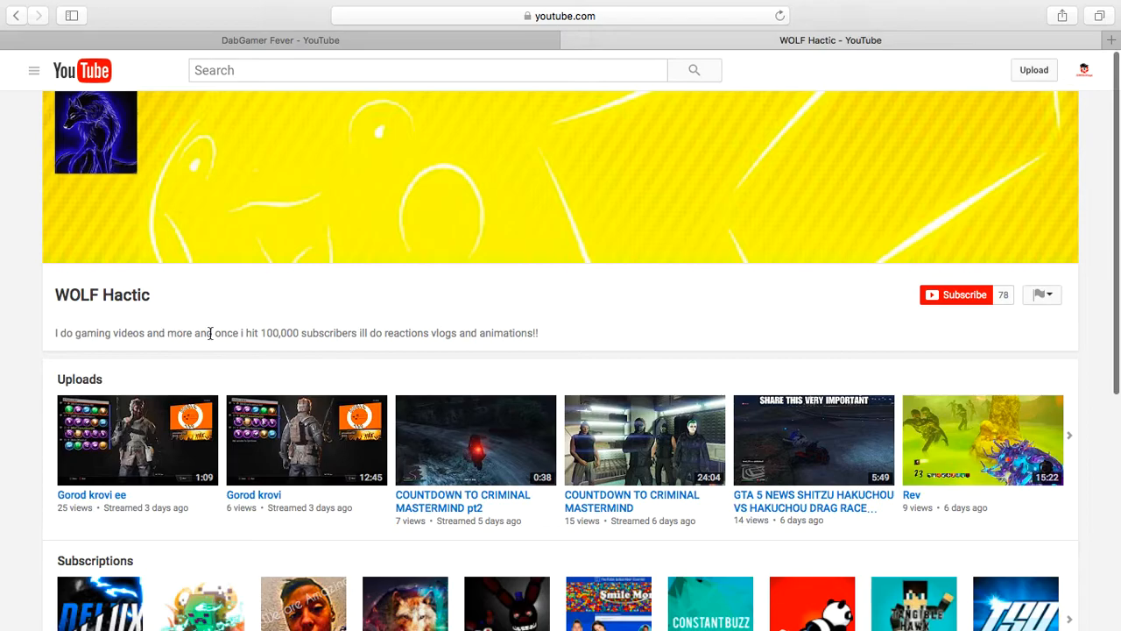
pyautogui.scroll(-3)
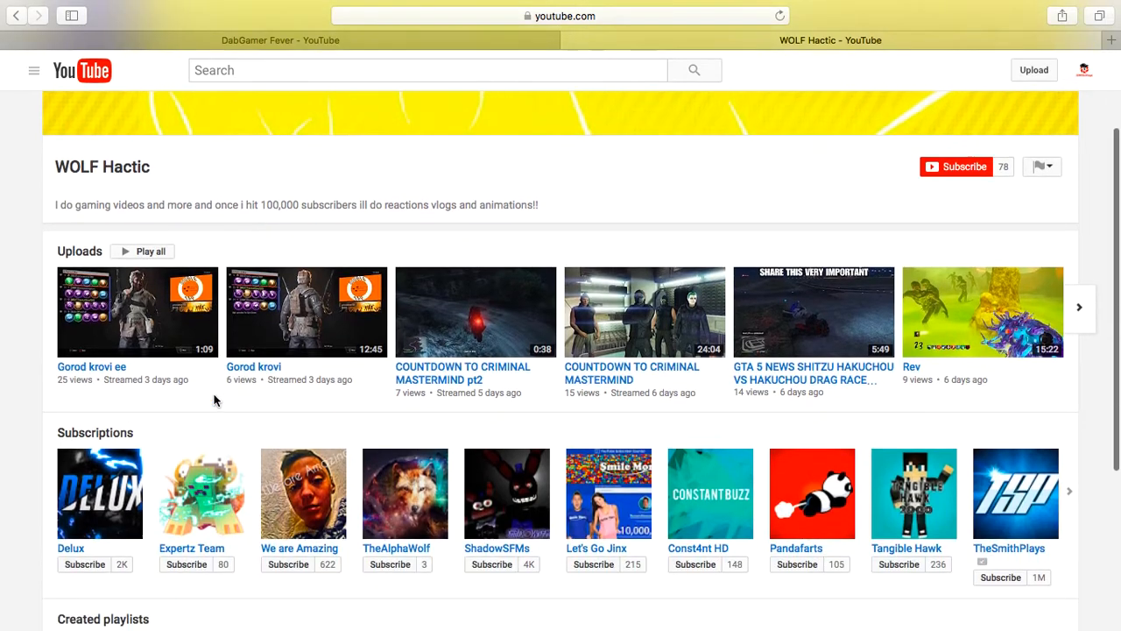
pyautogui.scroll(3)
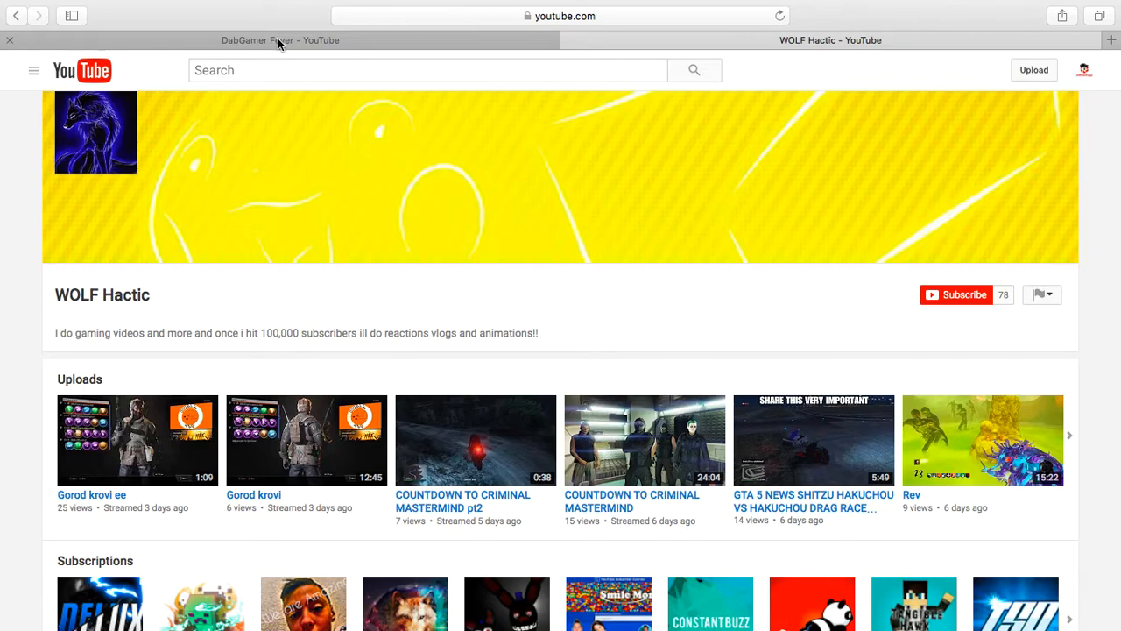
pyautogui.click(280, 39)
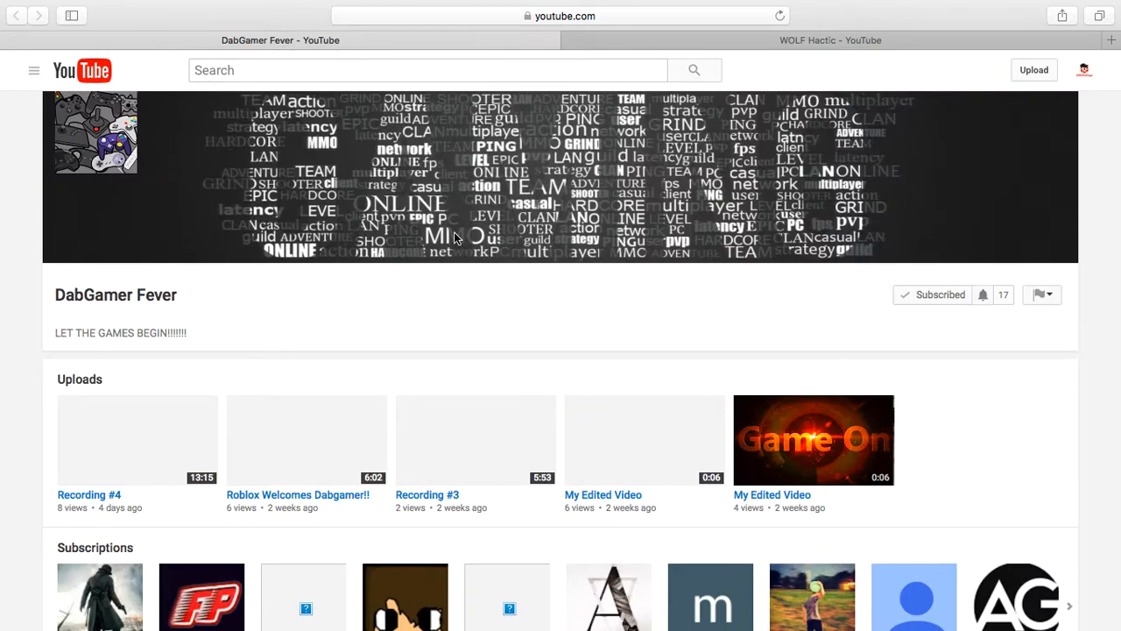
pyautogui.scroll(-3)
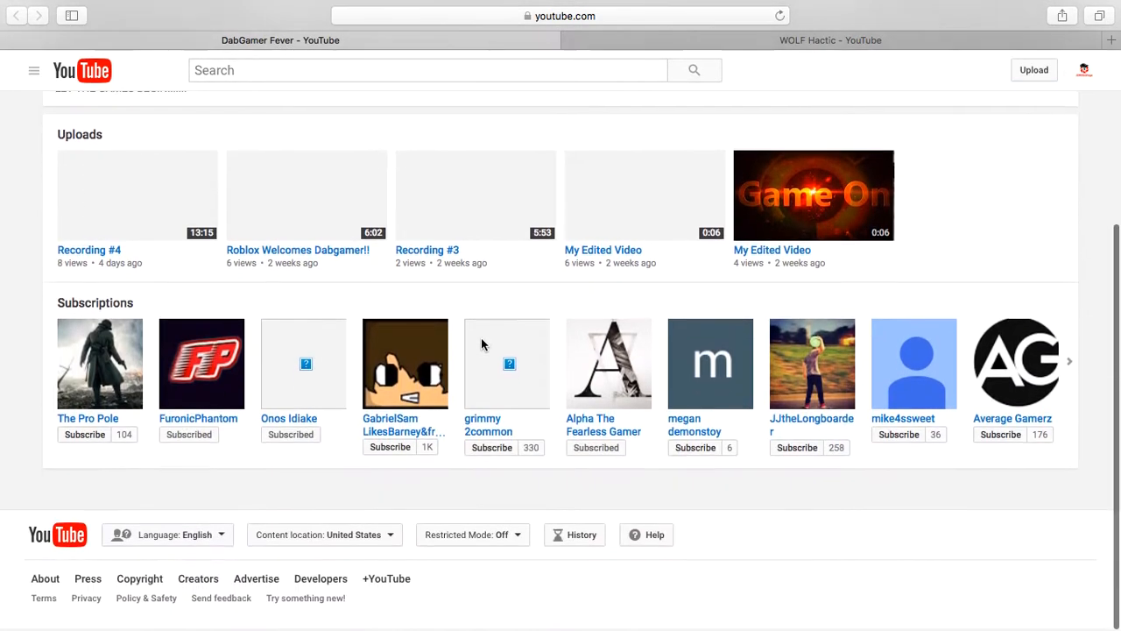
pyautogui.scroll(3)
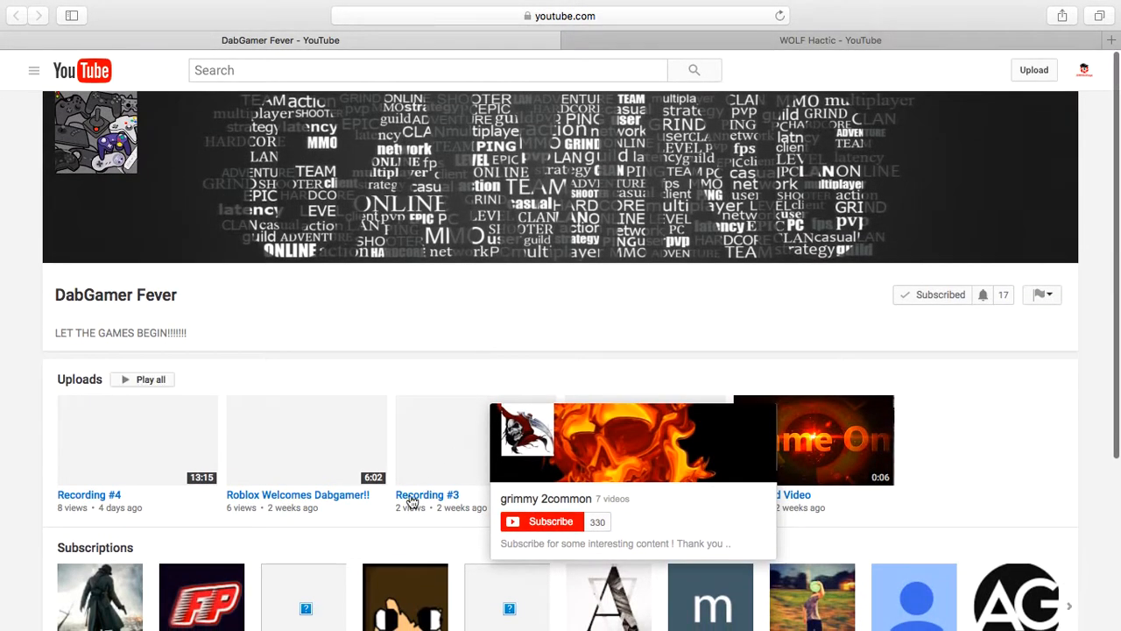
pyautogui.moveTo(332, 458)
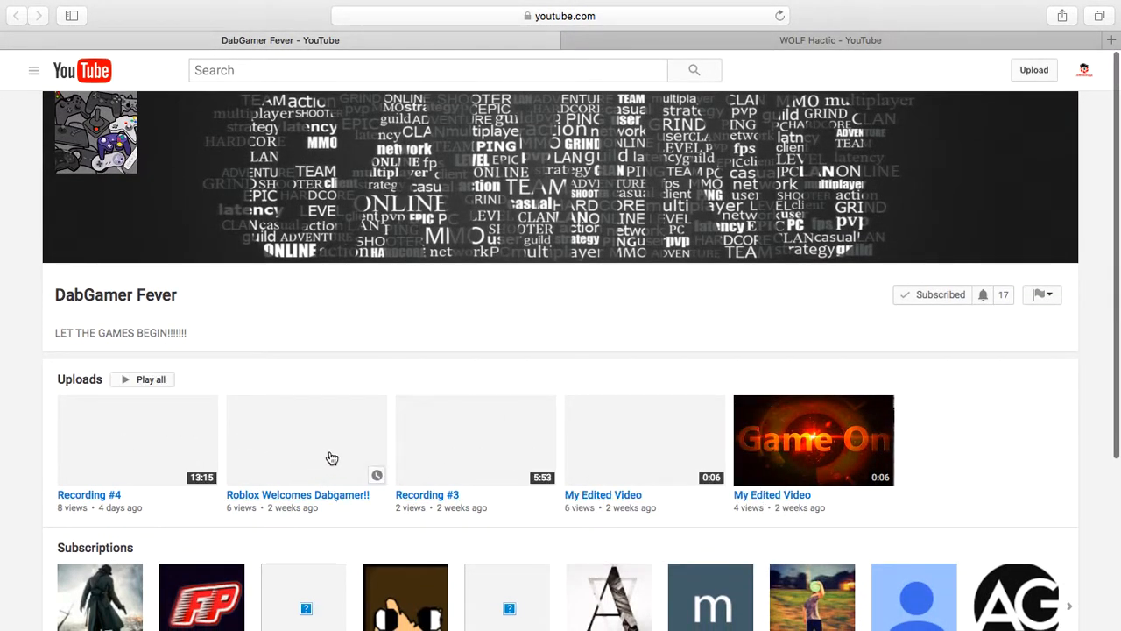
pyautogui.moveTo(441, 457)
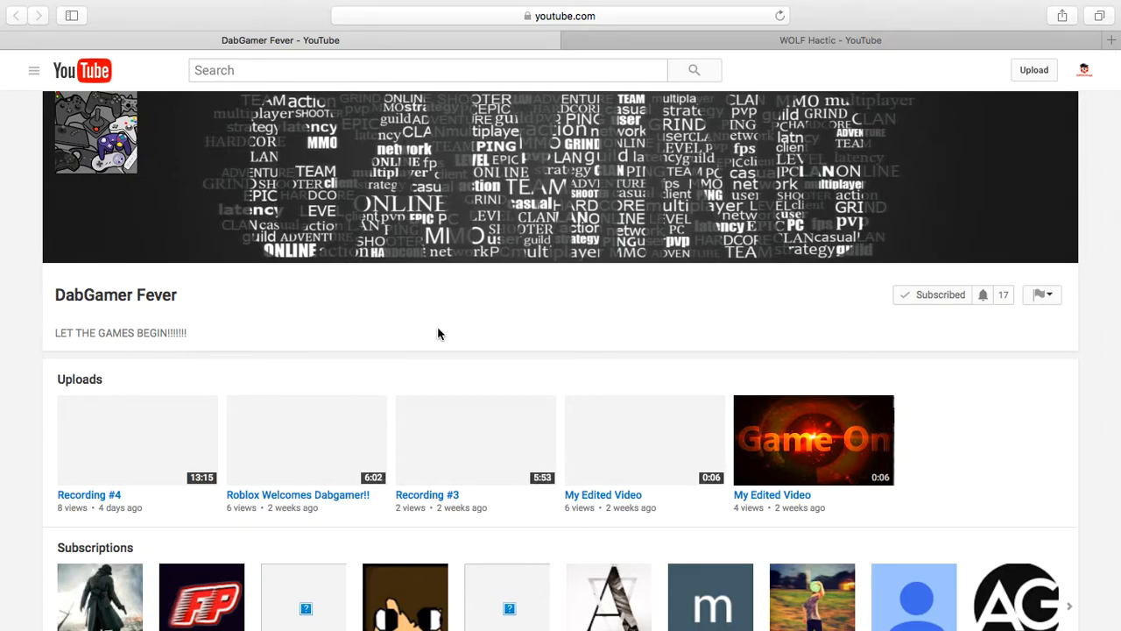
pyautogui.moveTo(434, 334)
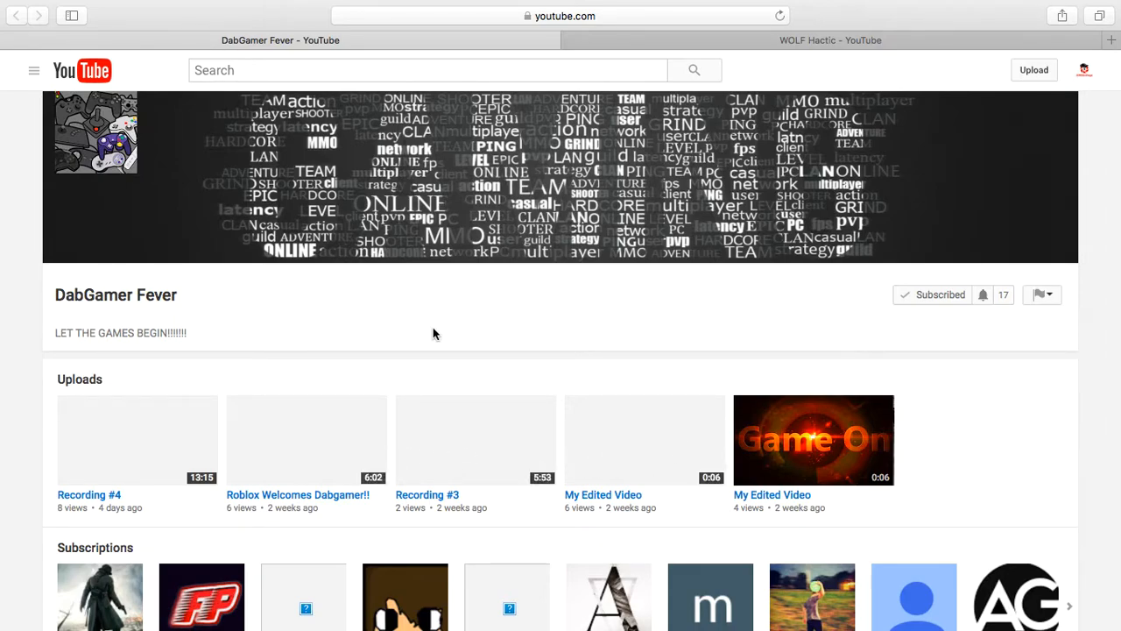
pyautogui.scroll(-3)
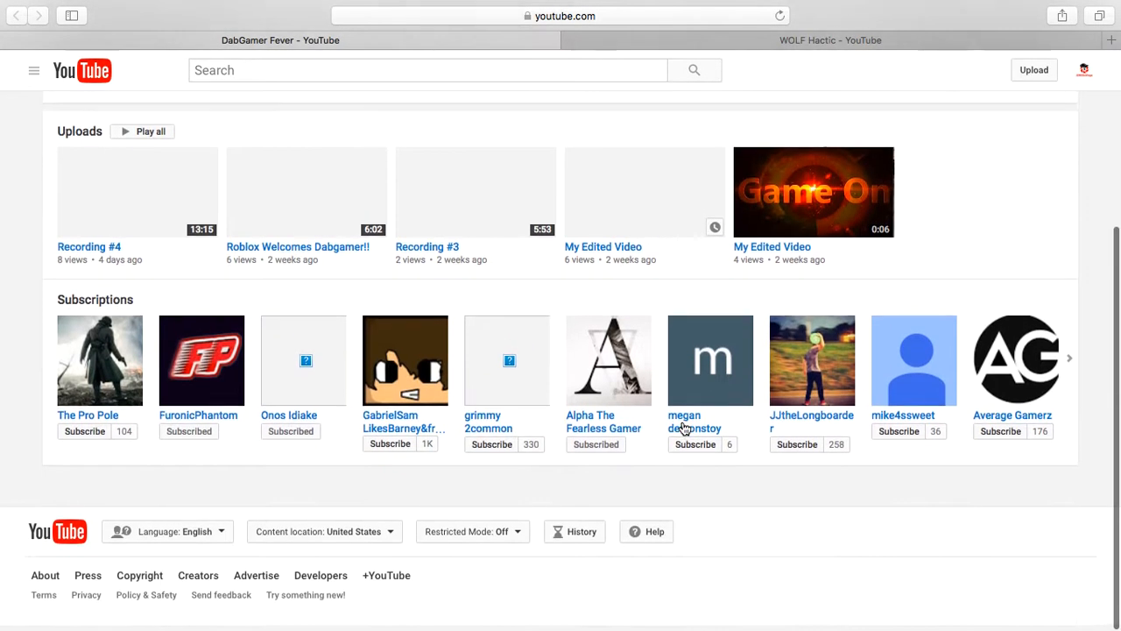
pyautogui.scroll(3)
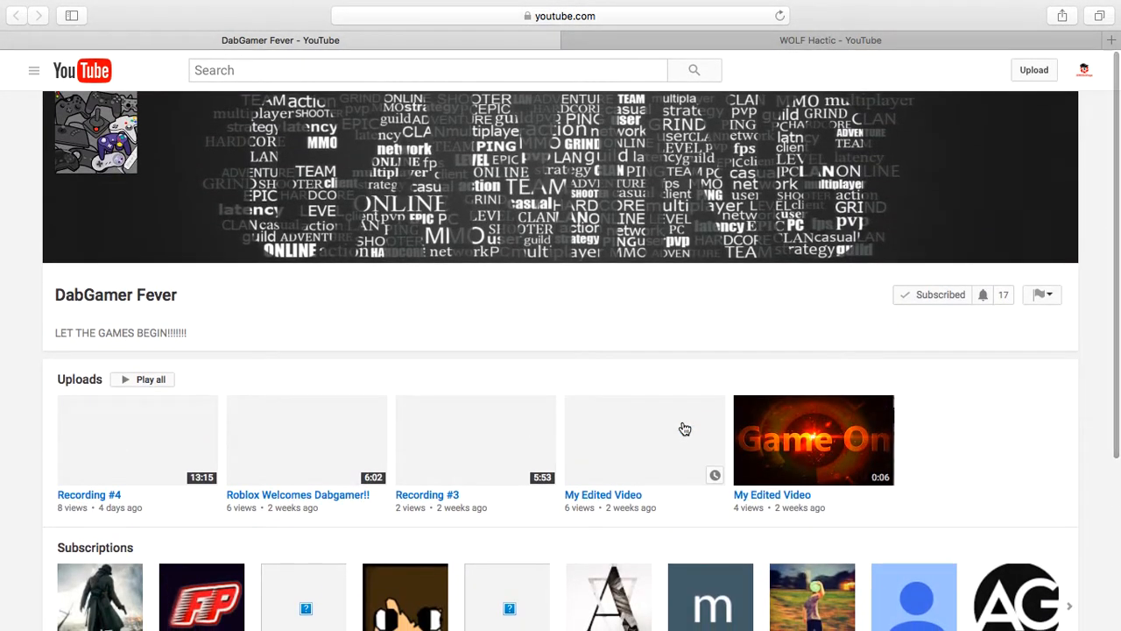
pyautogui.moveTo(683, 312)
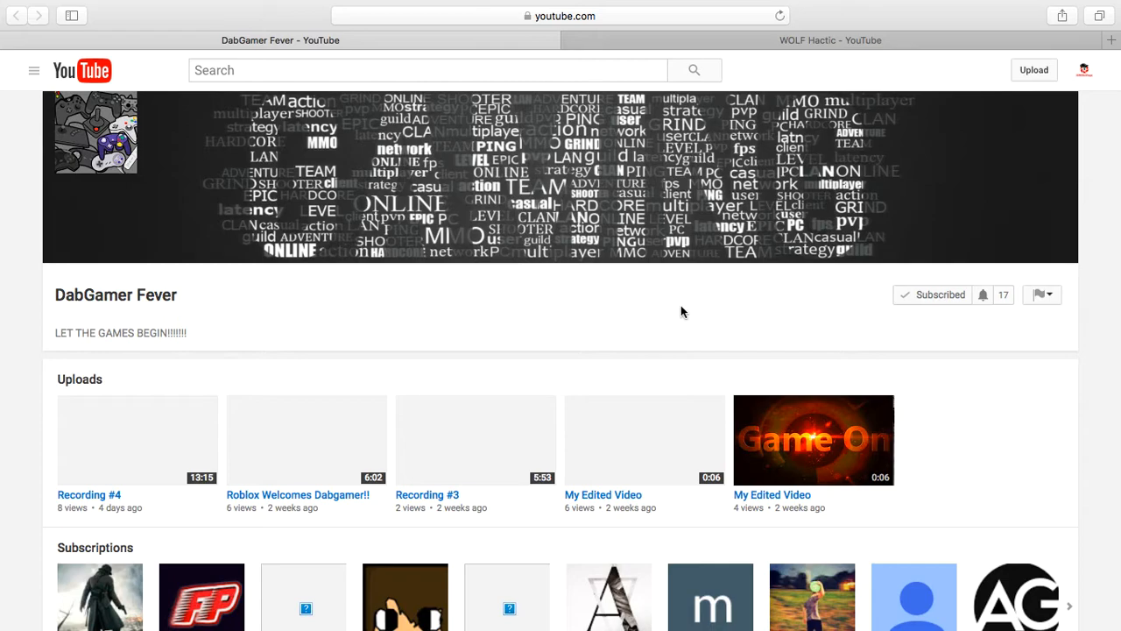
pyautogui.moveTo(514, 306)
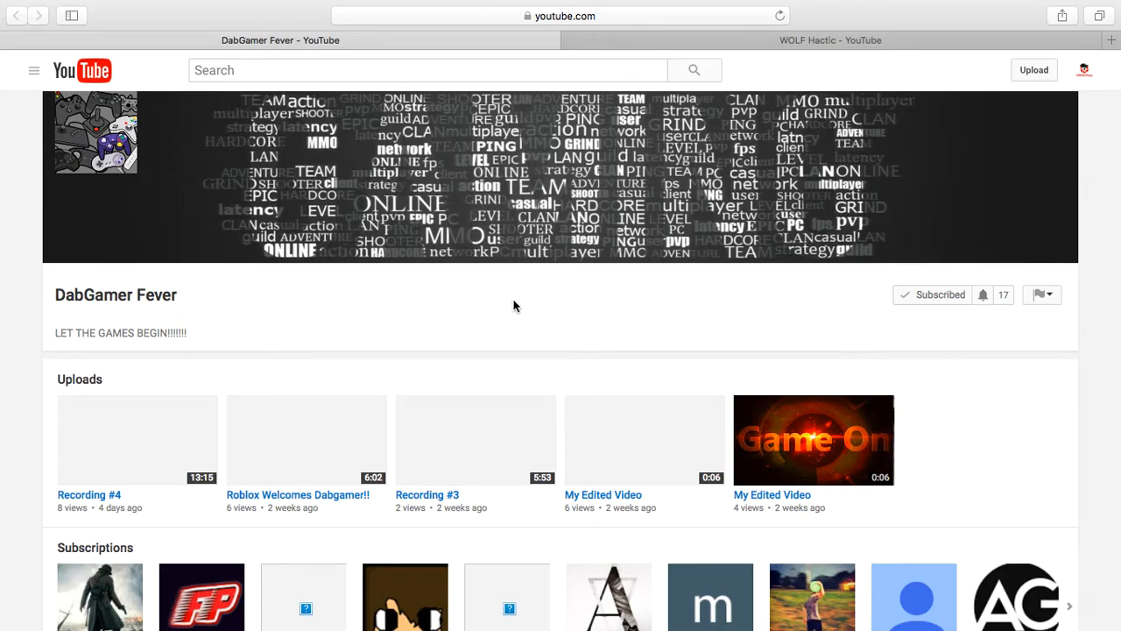
pyautogui.moveTo(502, 307)
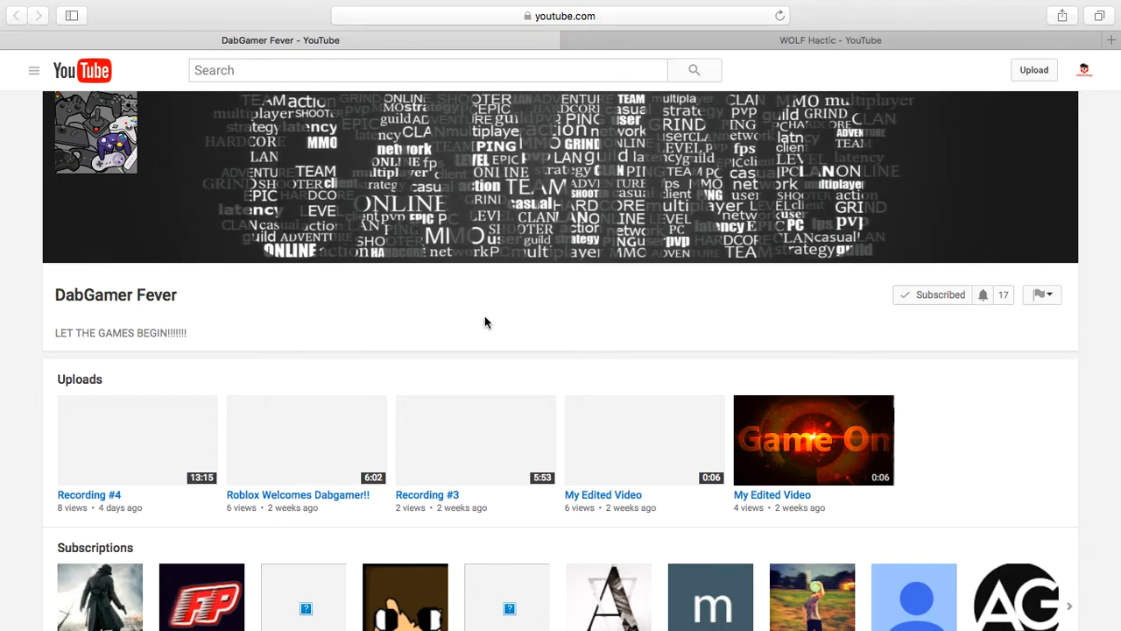
pyautogui.scroll(-3)
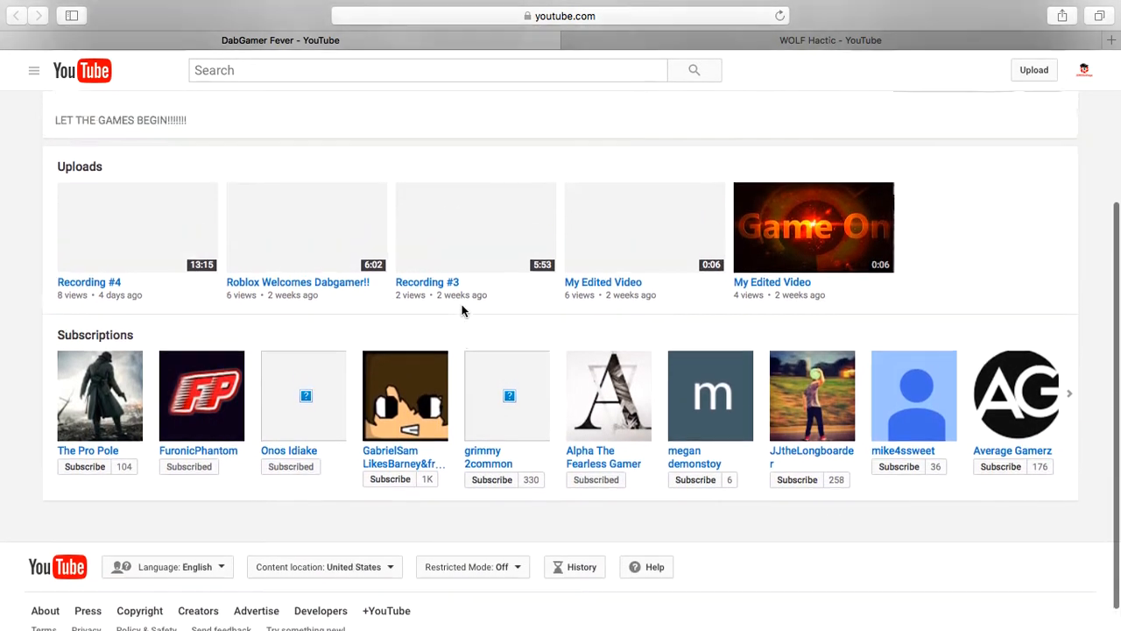
pyautogui.scroll(3)
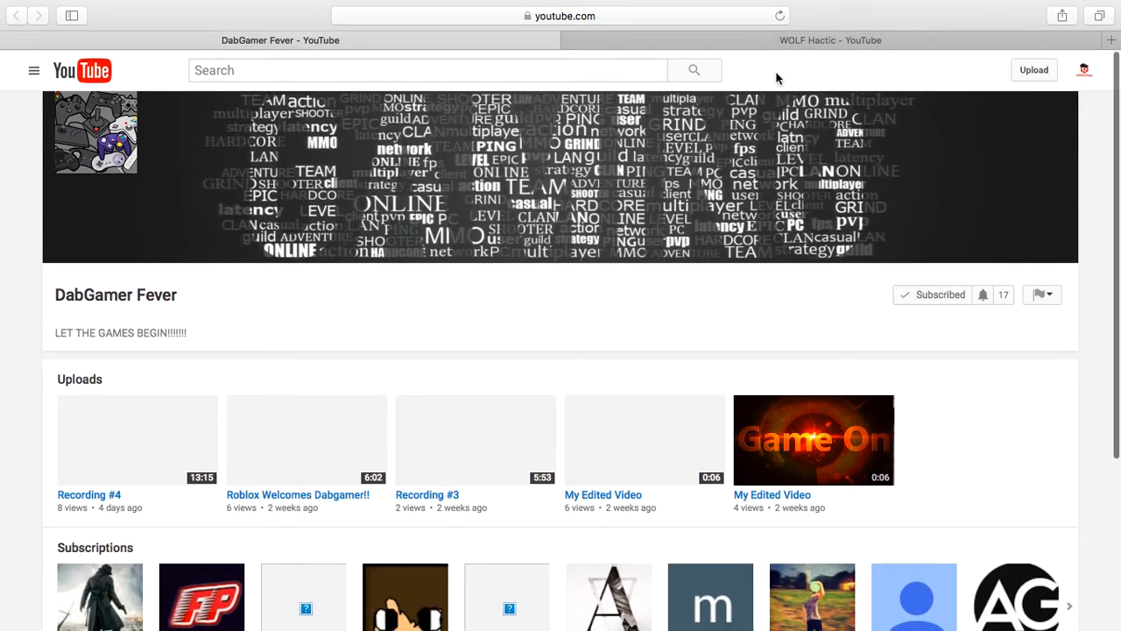
pyautogui.moveTo(771, 40)
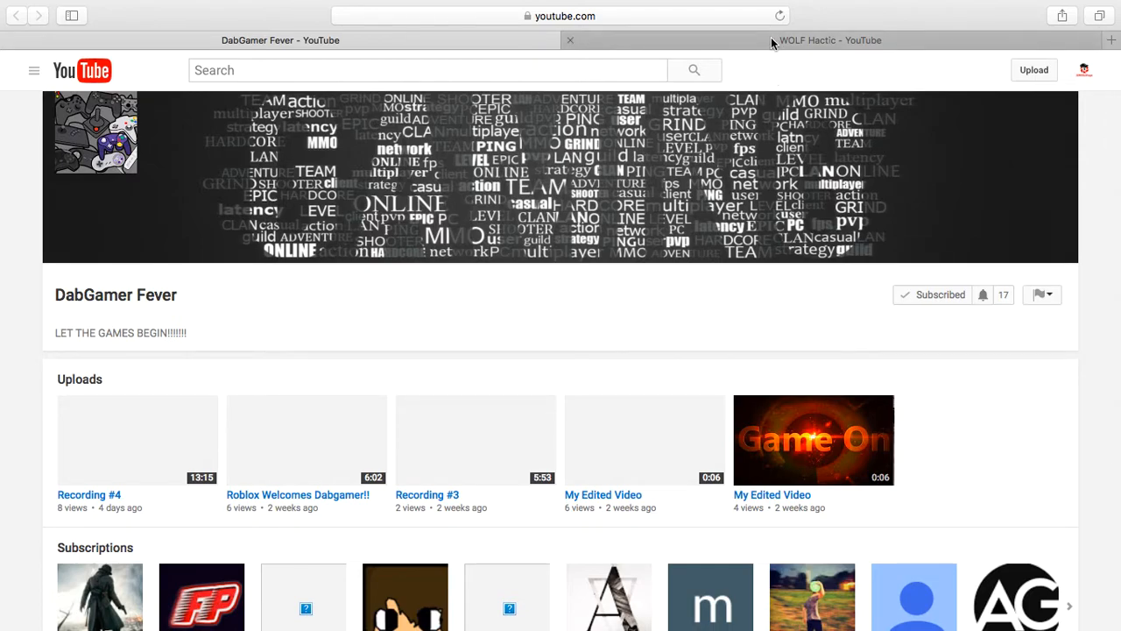
pyautogui.moveTo(780, 68)
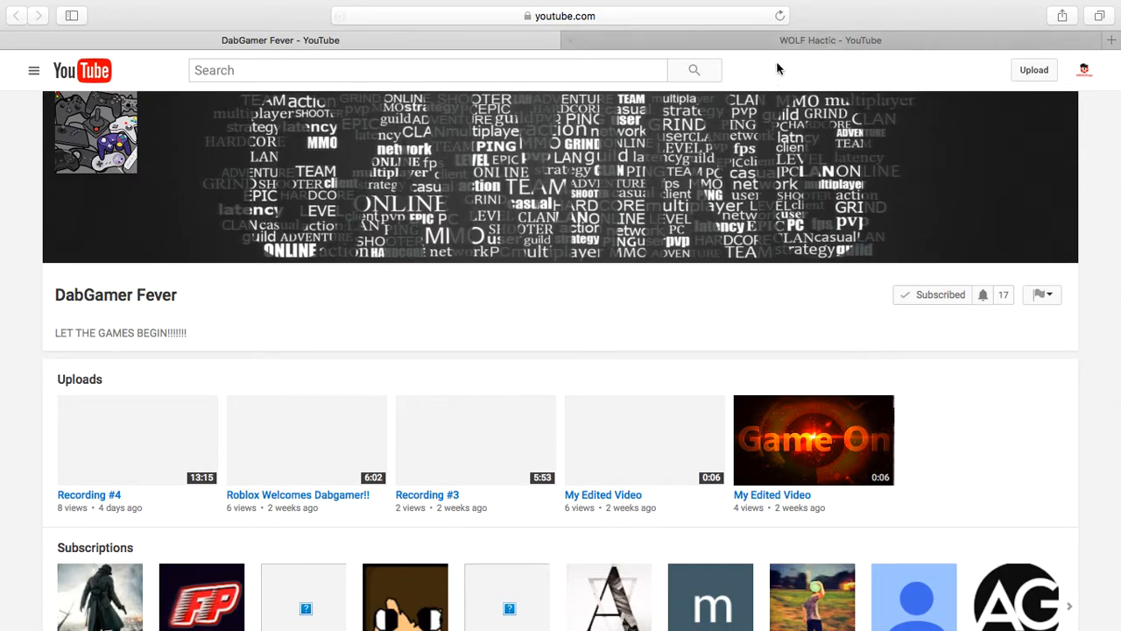
pyautogui.scroll(-3)
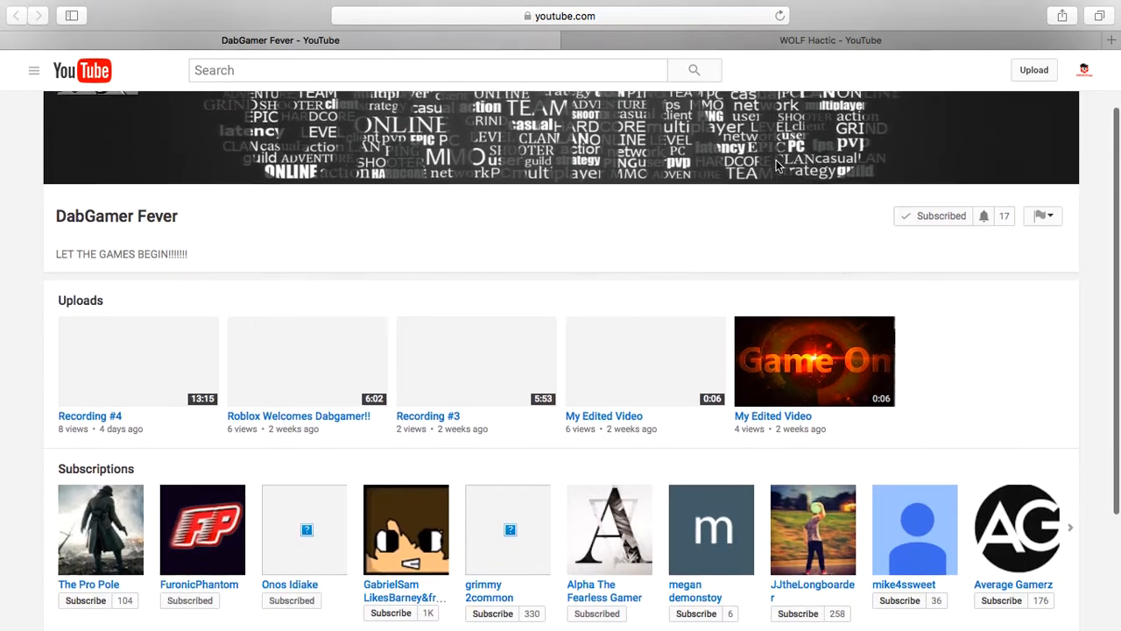
pyautogui.scroll(3)
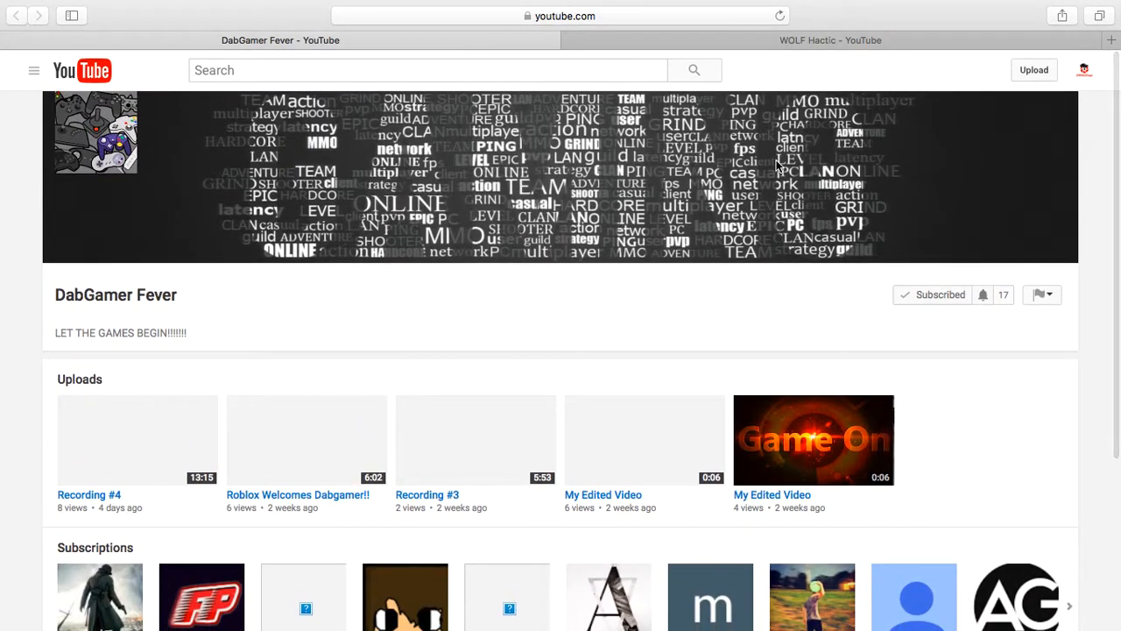